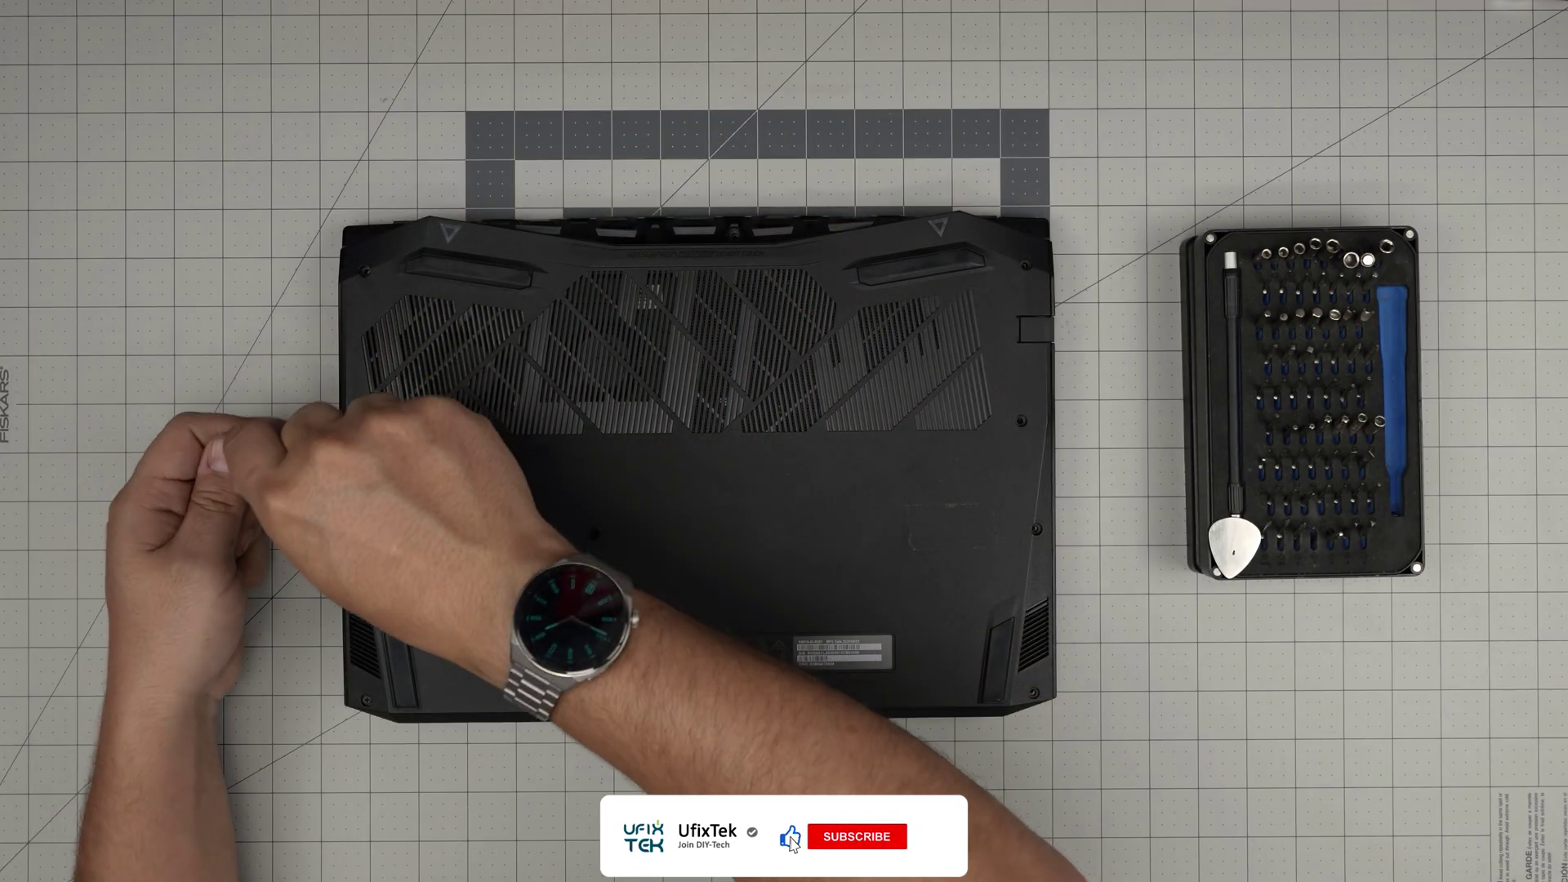
pyautogui.click(863, 836)
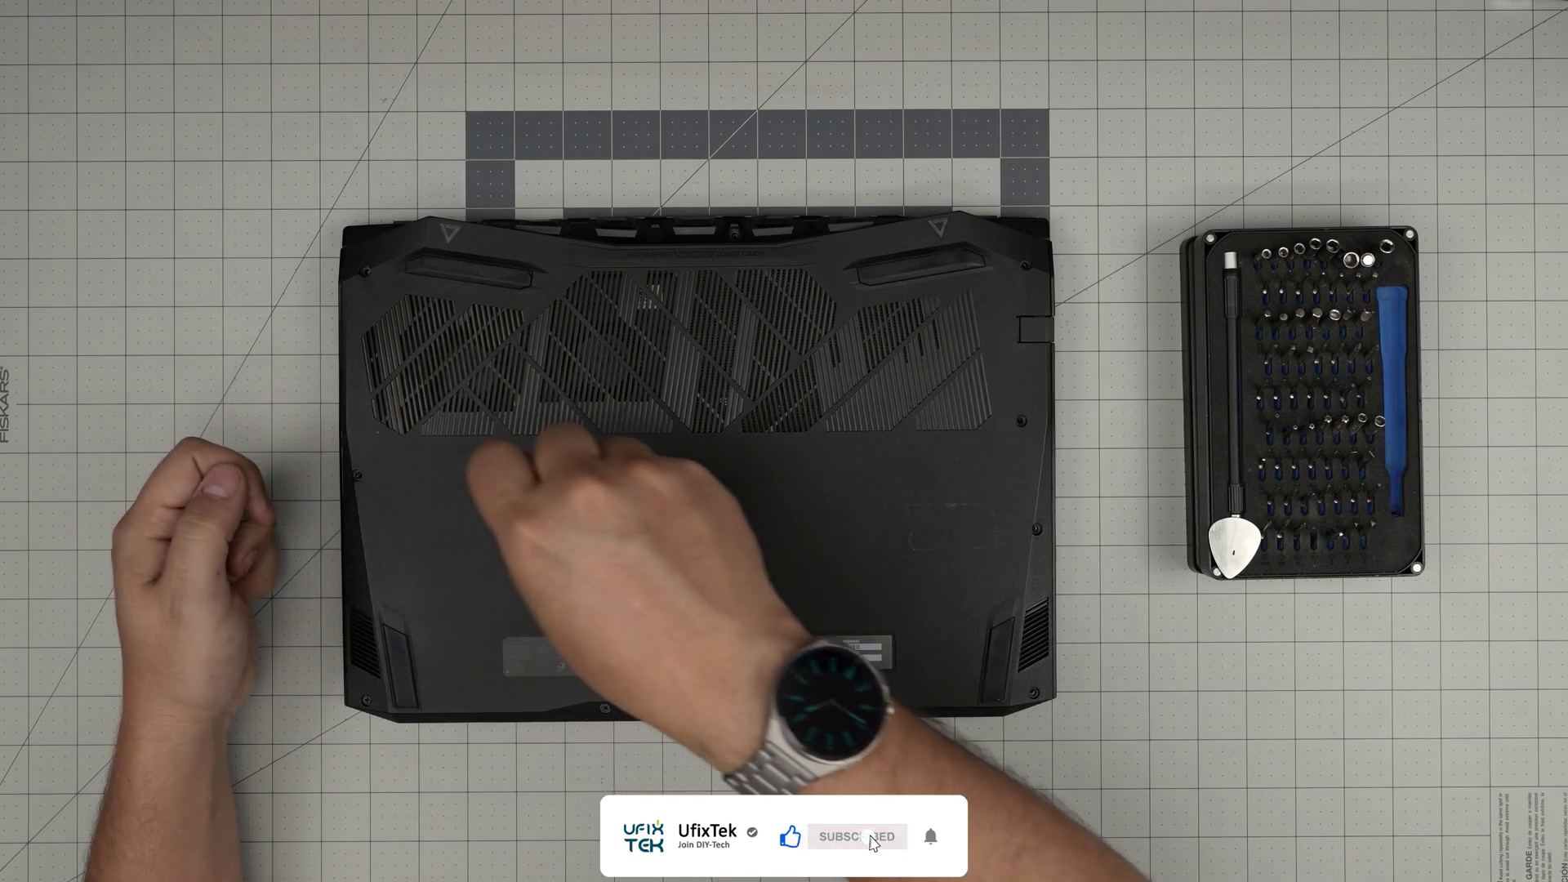